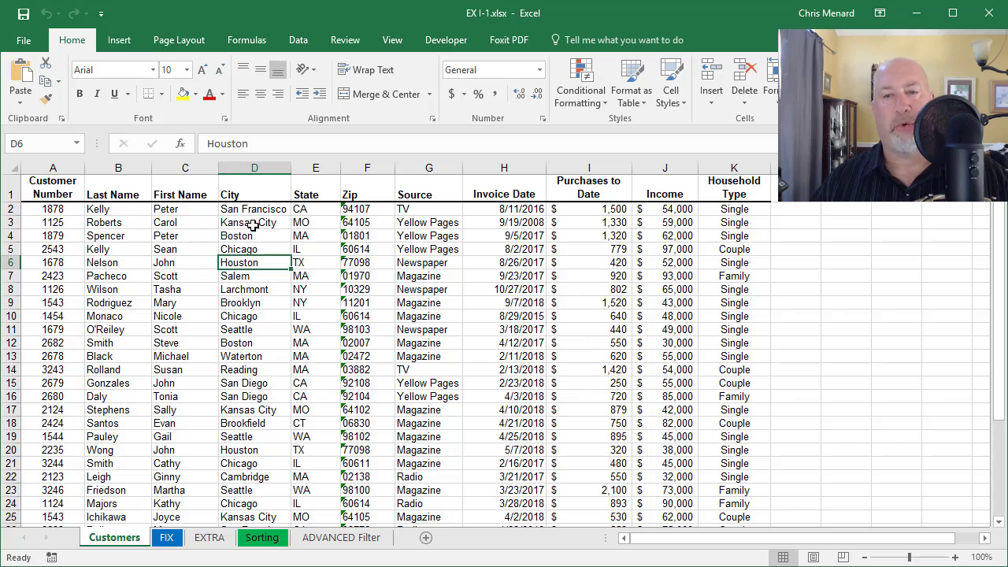
# Step: Convert the Customers sheet list into formatted Table1 with a header row and banded rows
pyautogui.scroll(-3)
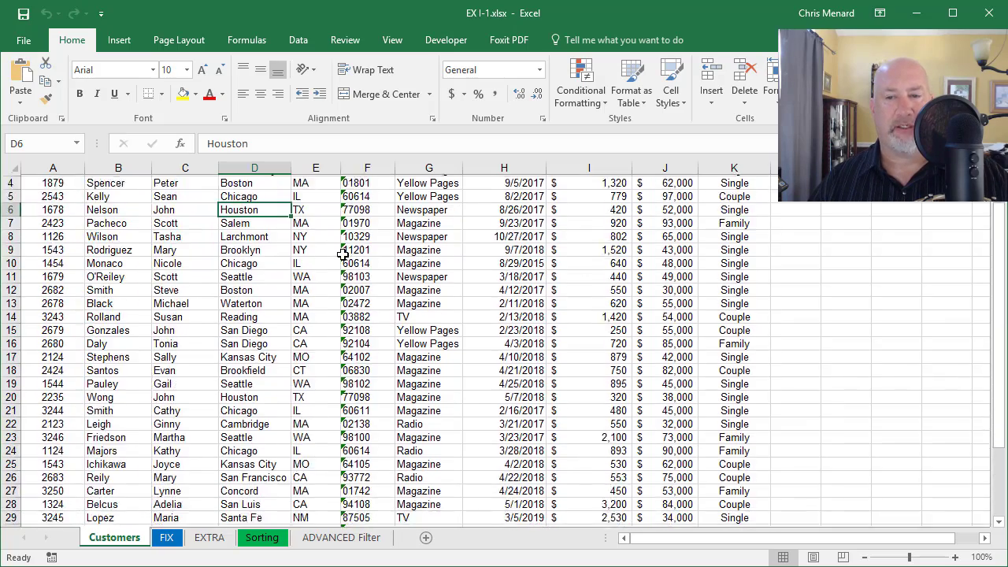
pyautogui.scroll(3)
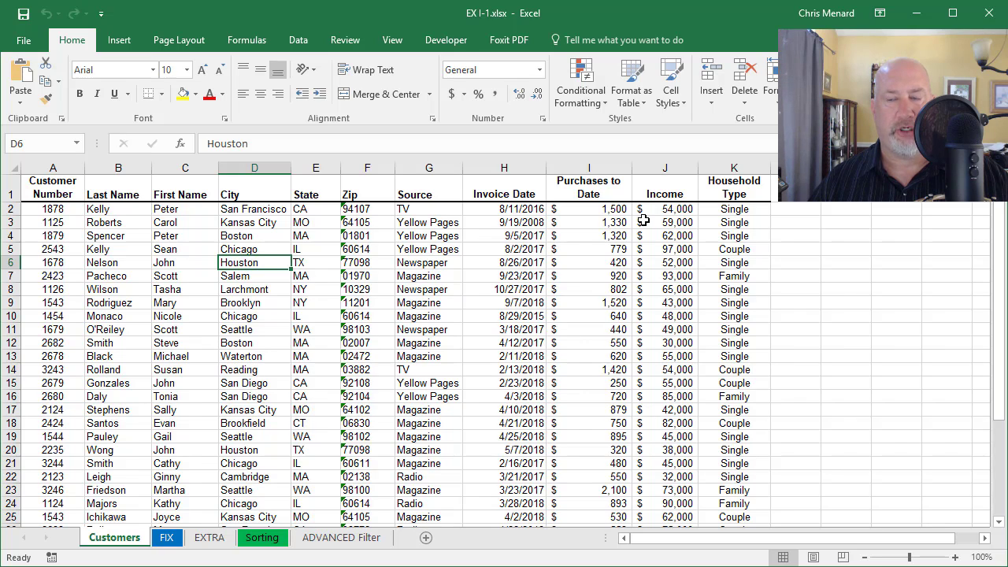
pyautogui.click(315, 262)
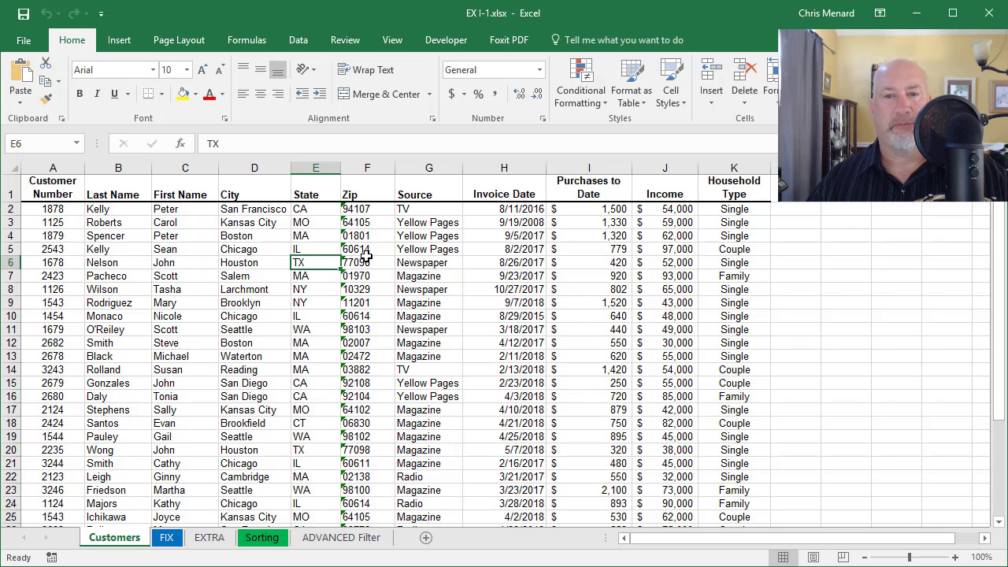
pyautogui.click(254, 249)
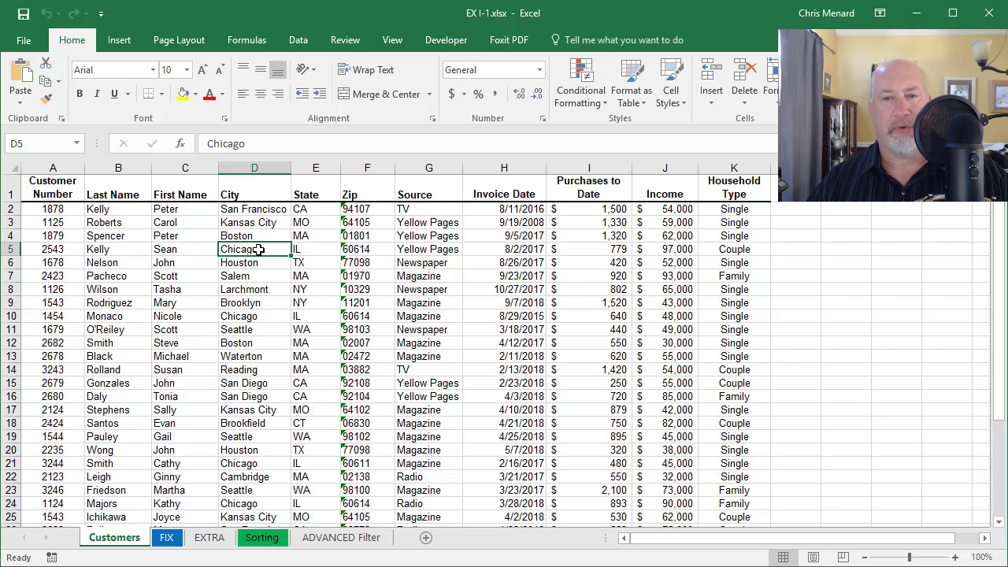
pyautogui.scroll(-3)
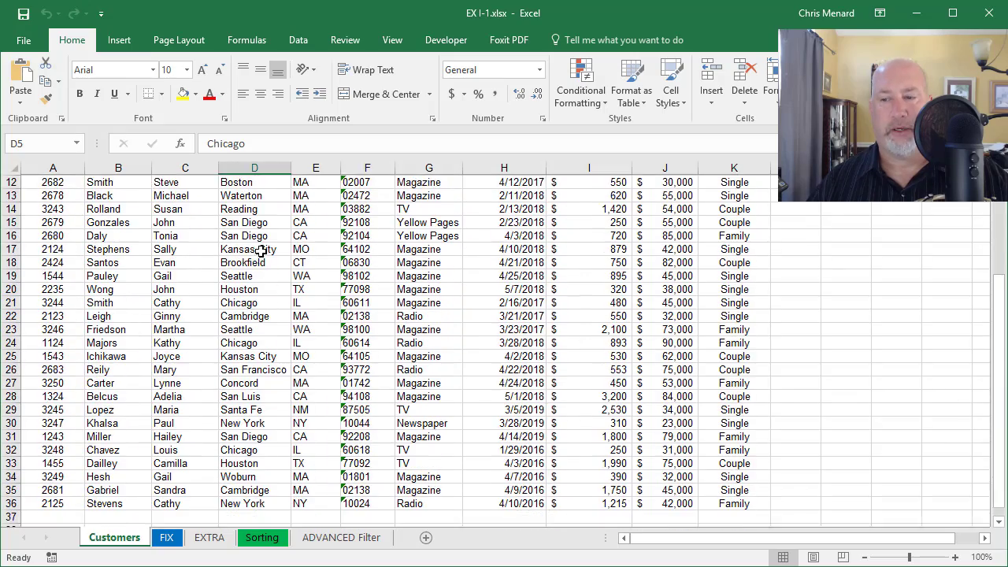
pyautogui.scroll(-3)
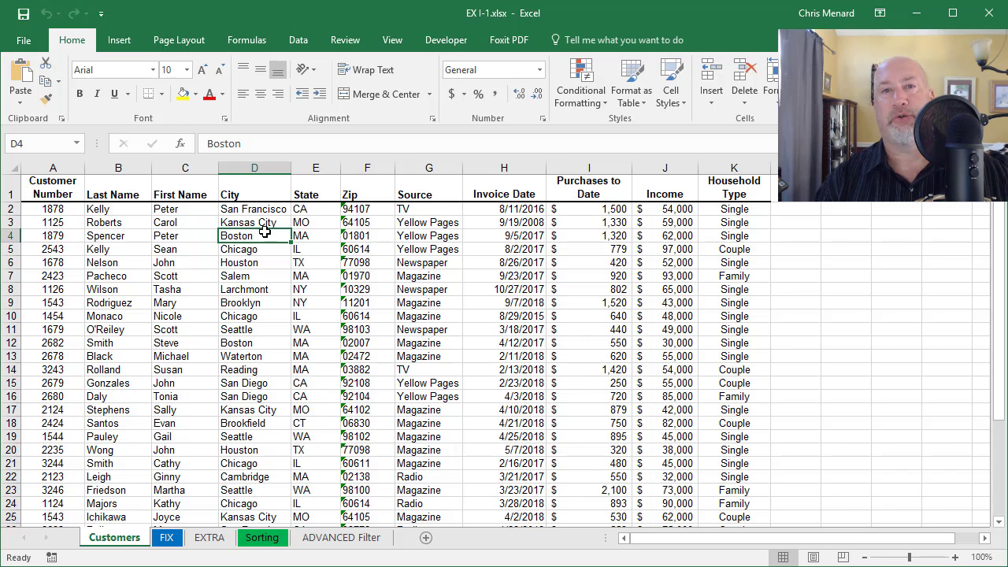
pyautogui.press('ctrl+t')
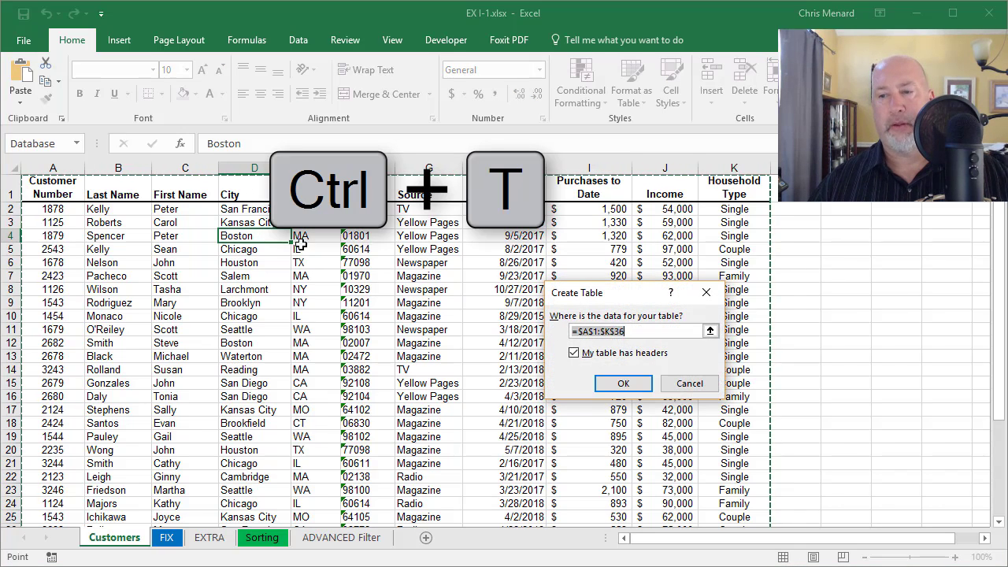
pyautogui.click(623, 384)
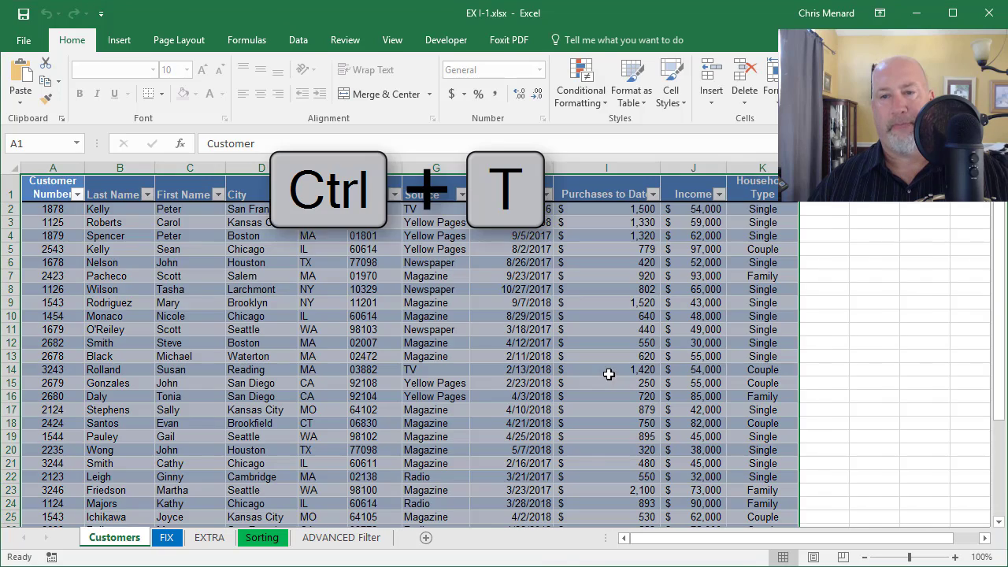
pyautogui.press('ctrl+t')
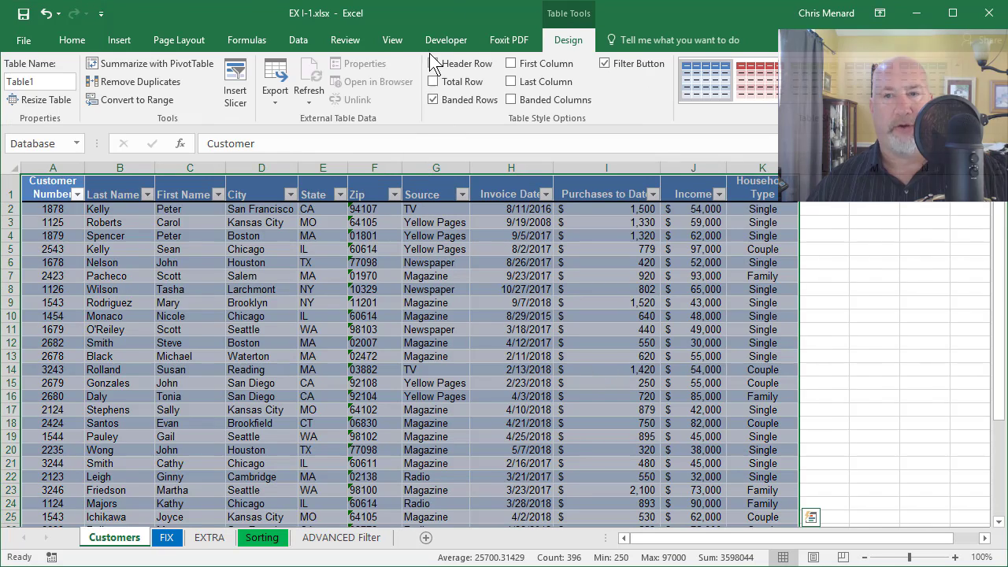
# Step: Turn off Table1's header filter buttons with Data > Filter, then scroll to row 36
pyautogui.click(298, 41)
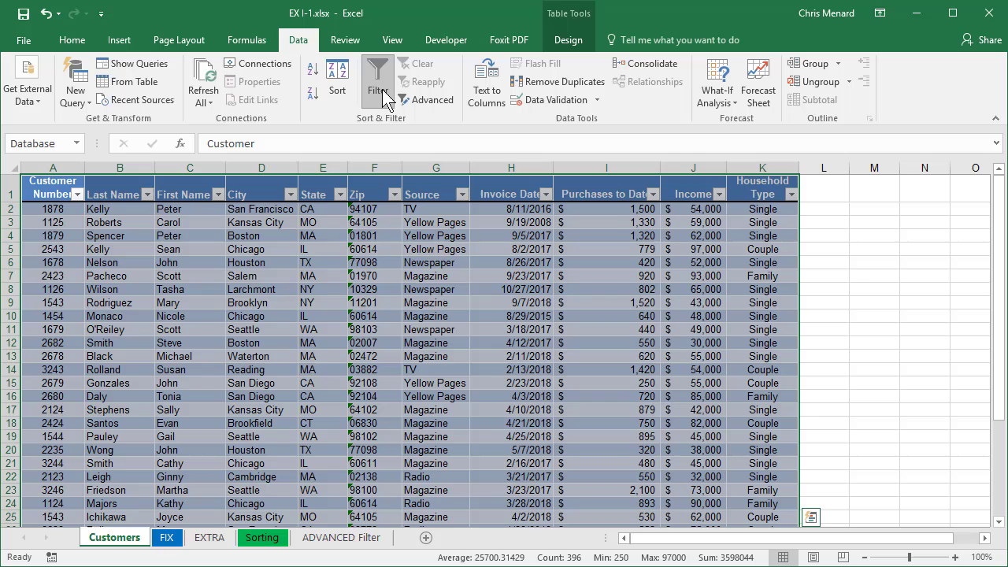
pyautogui.click(377, 75)
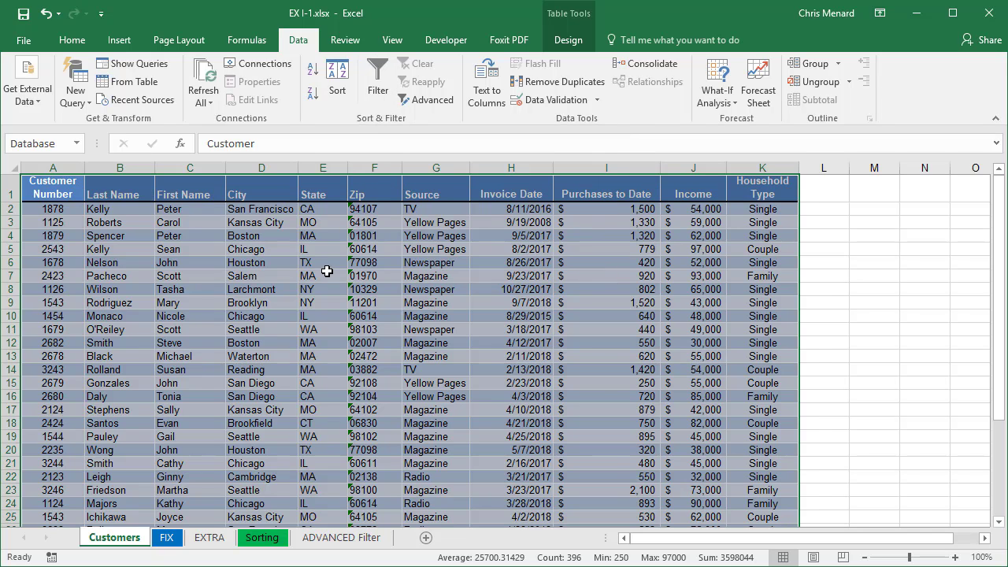
pyautogui.click(323, 276)
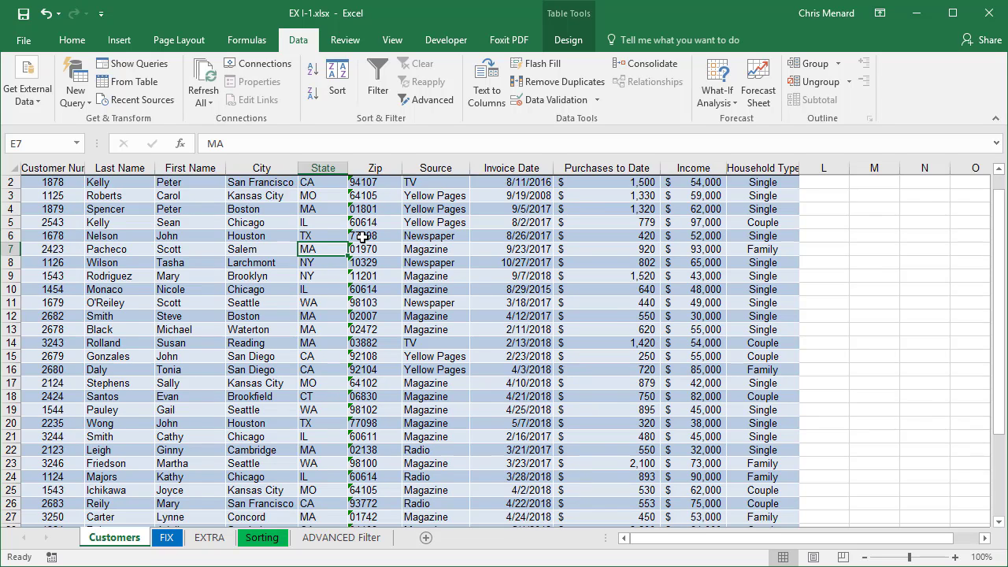
pyautogui.scroll(-3)
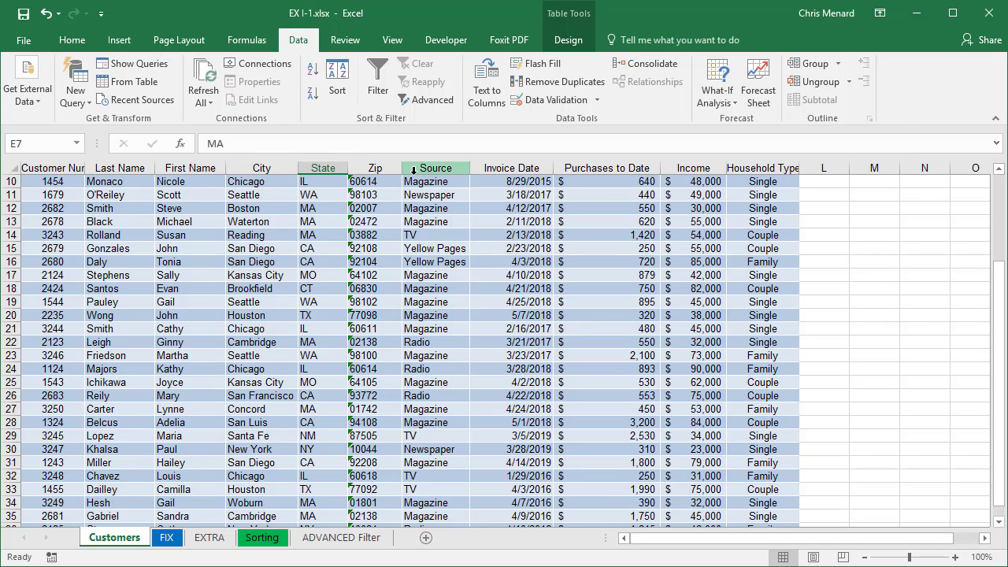
pyautogui.scroll(-3)
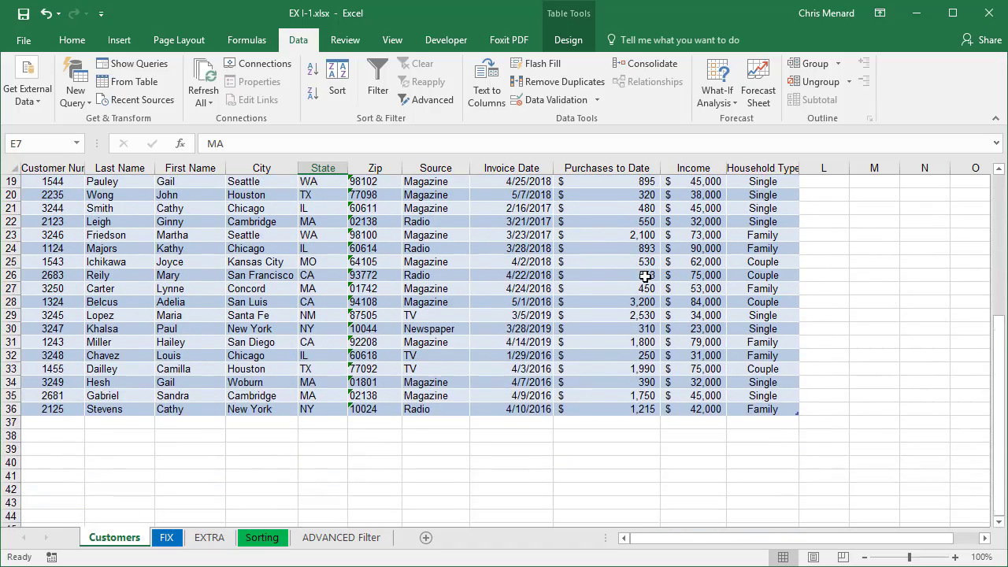
pyautogui.scroll(-3)
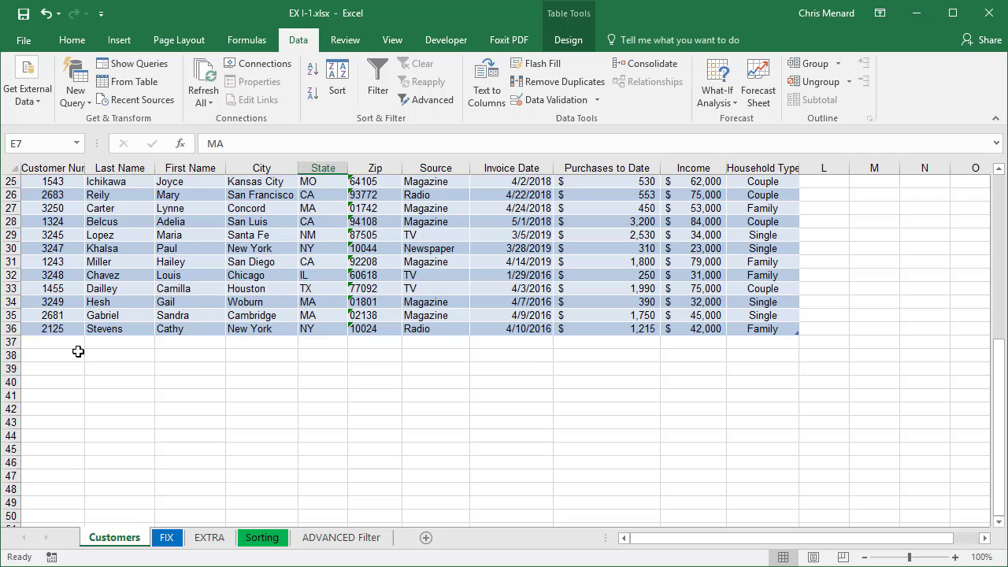
pyautogui.moveTo(60, 342)
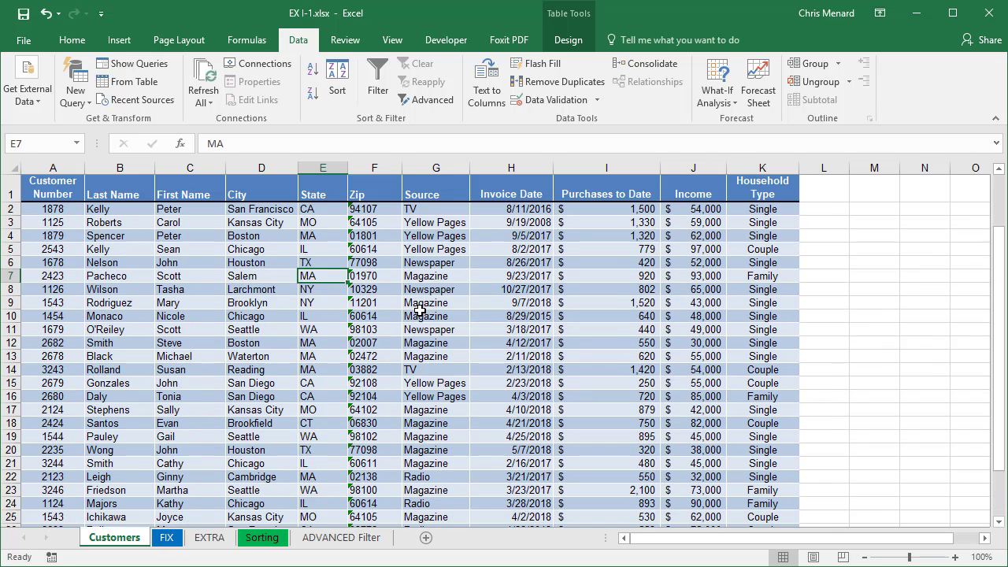
# Step: Insert a PivotTable from Table1 onto a new worksheet
pyautogui.click(261, 235)
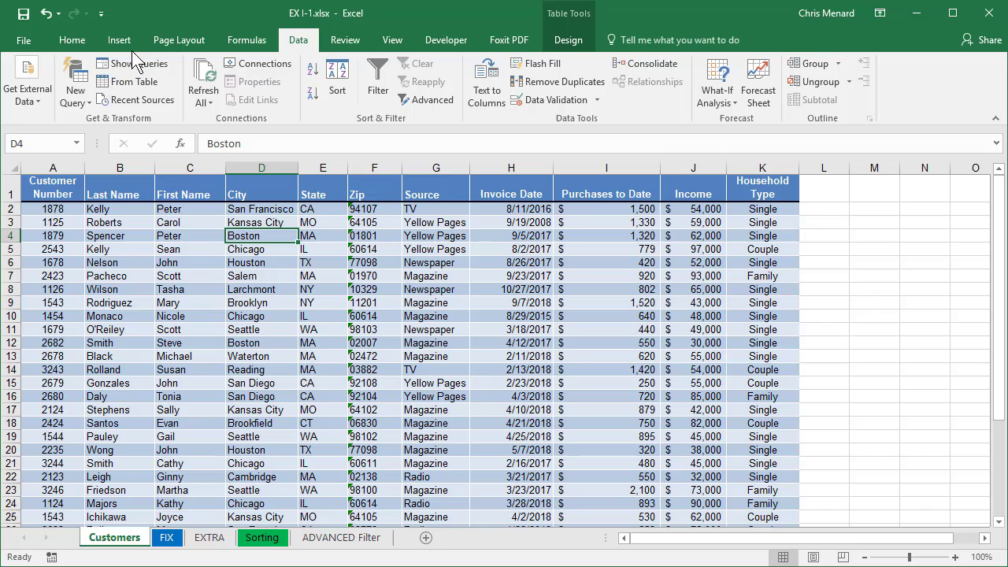
pyautogui.click(119, 39)
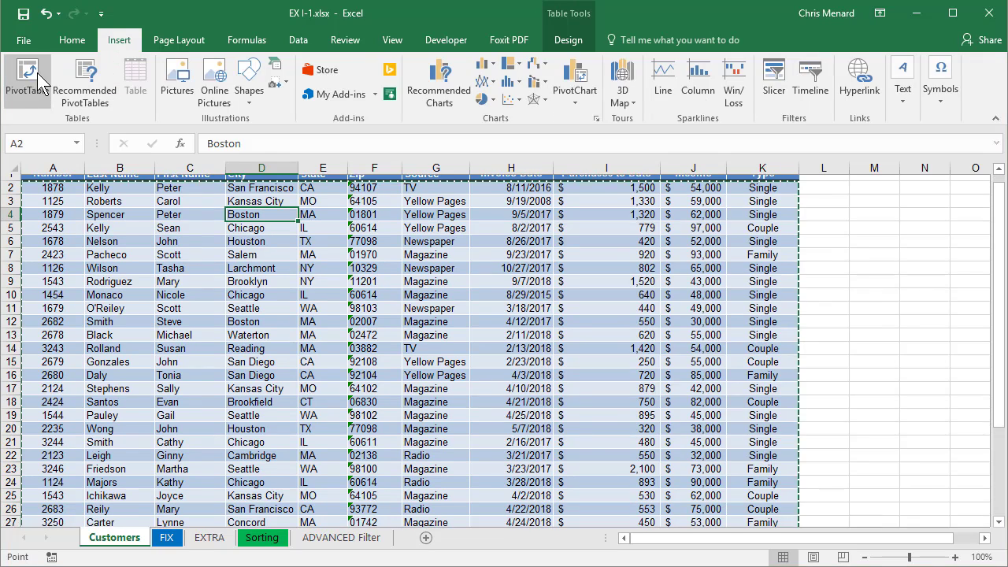
pyautogui.click(27, 75)
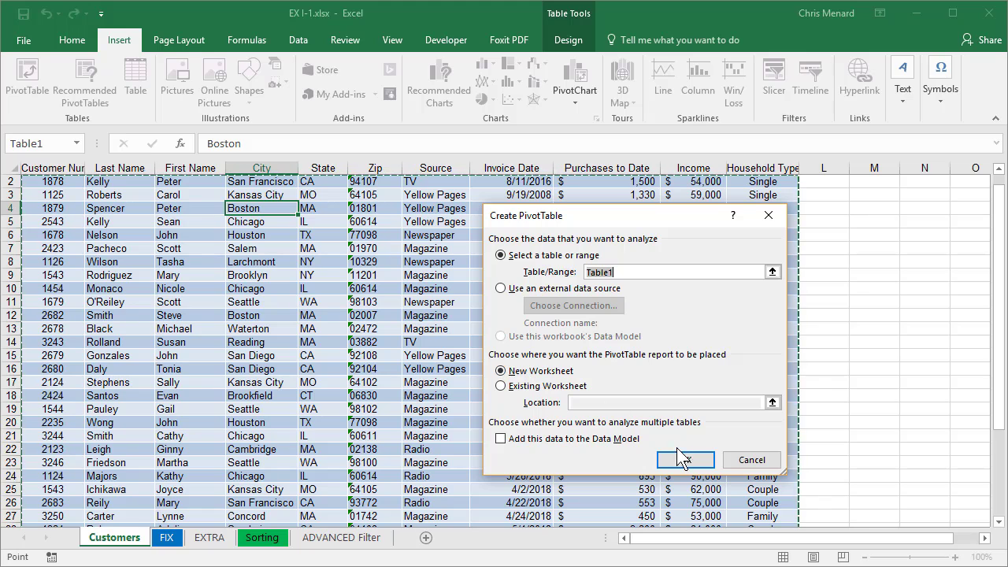
pyautogui.click(685, 459)
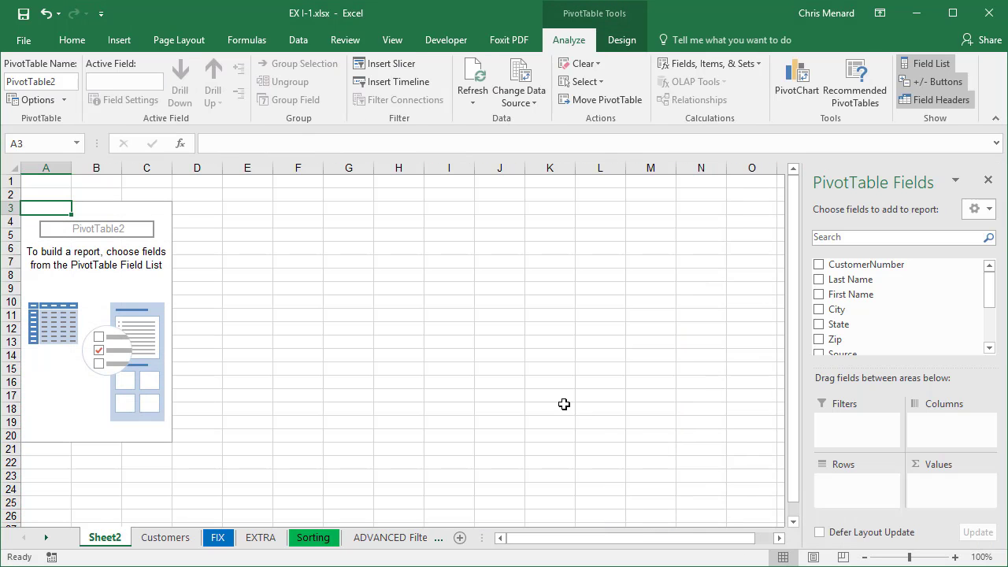
pyautogui.moveTo(360, 392)
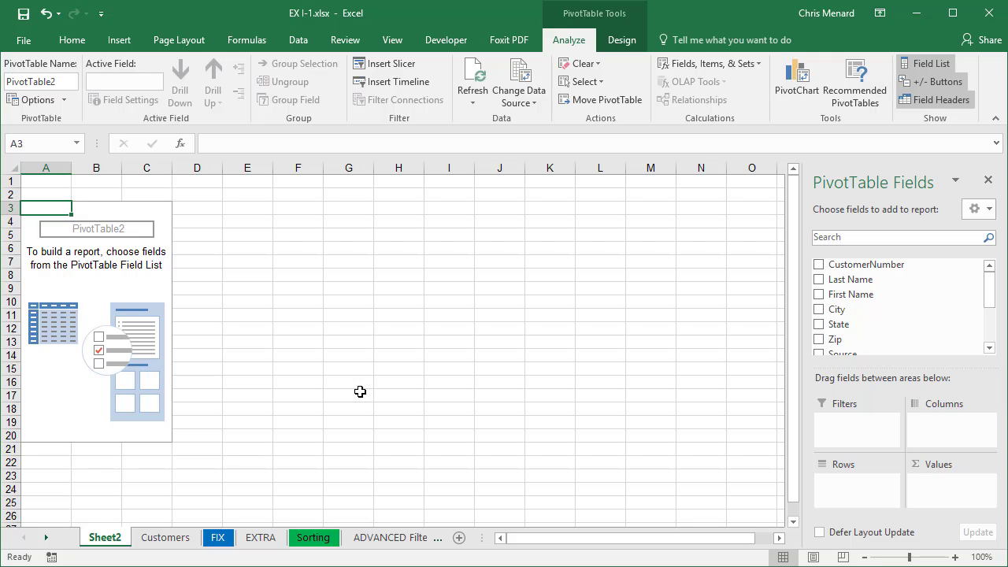
pyautogui.moveTo(870, 382)
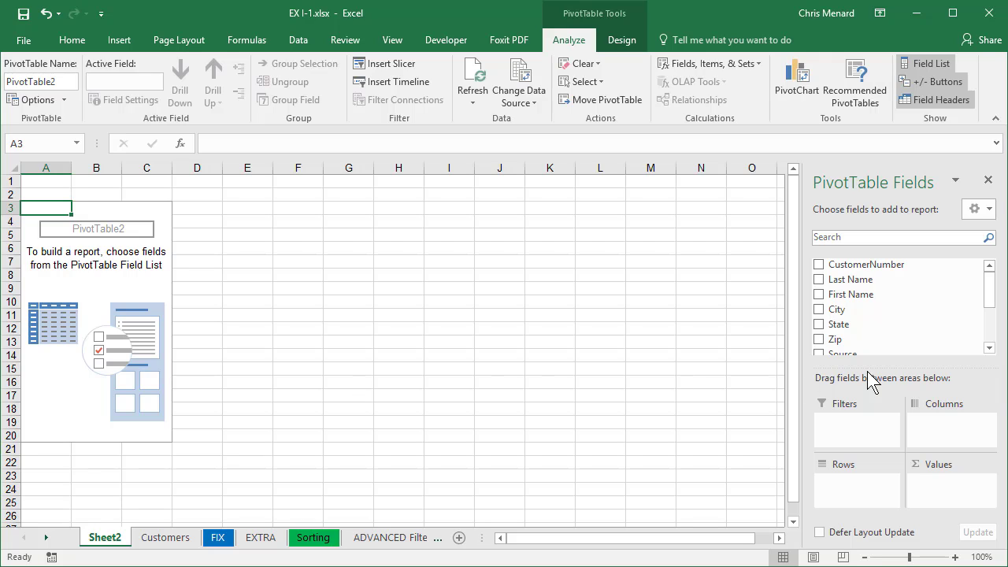
# Step: Add State as rows and Sum of Purchases to Date as values, totaling 35066
pyautogui.click(819, 323)
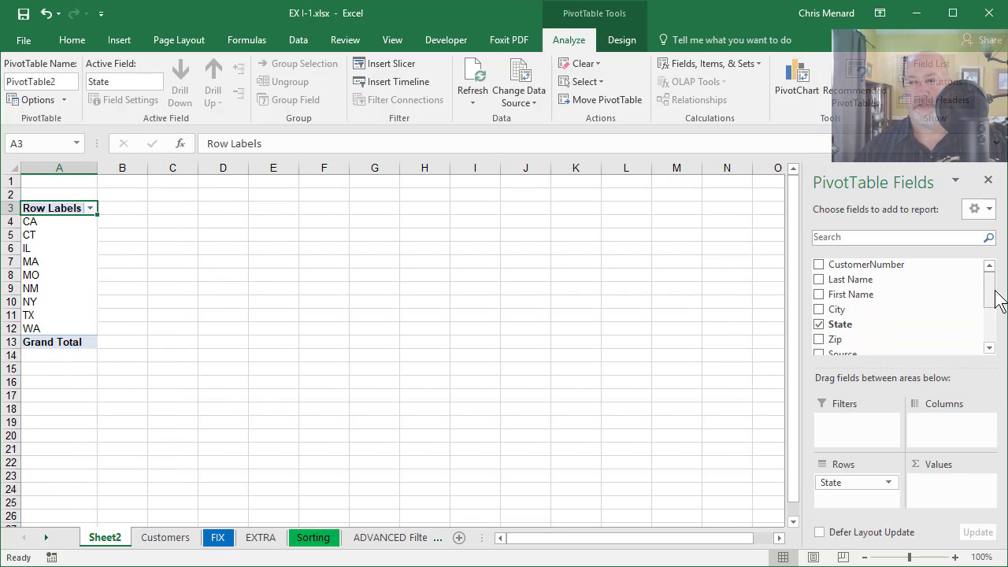
pyautogui.scroll(-3)
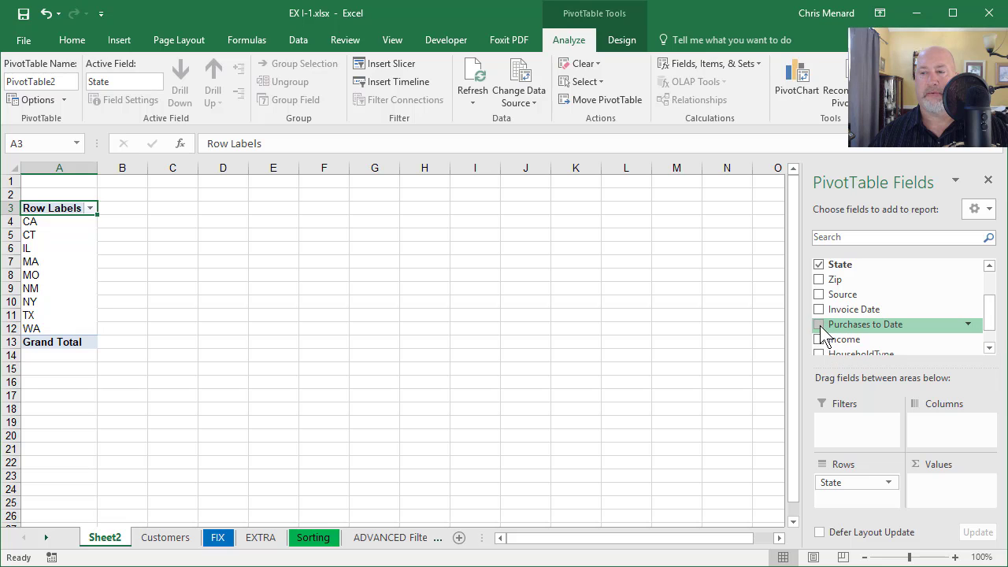
pyautogui.click(820, 323)
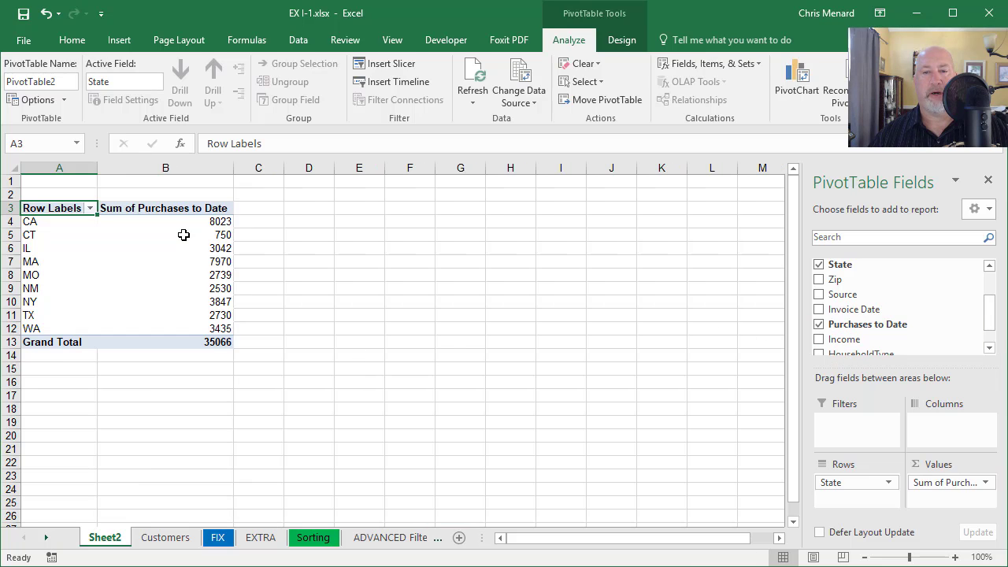
pyautogui.moveTo(171, 208)
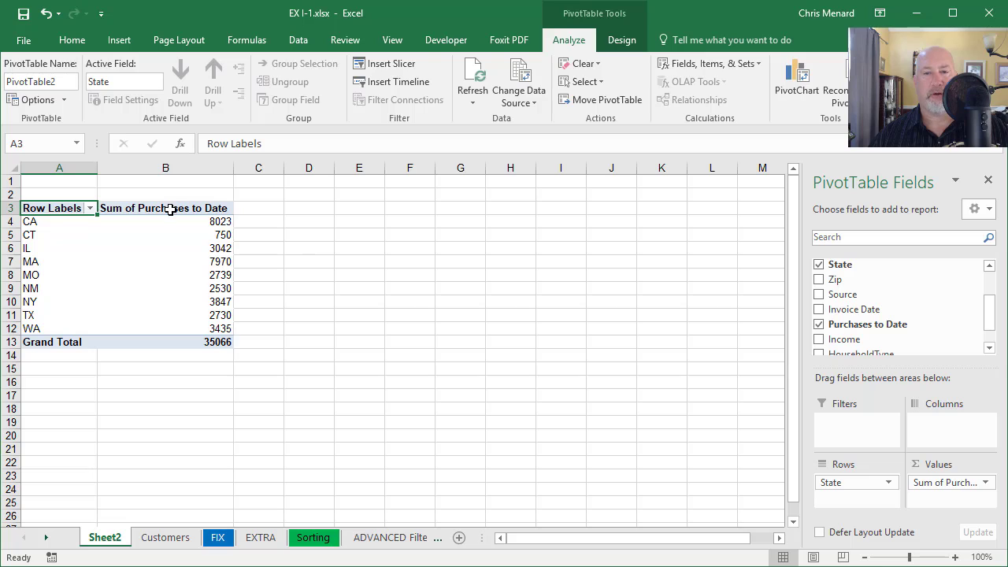
pyautogui.click(165, 208)
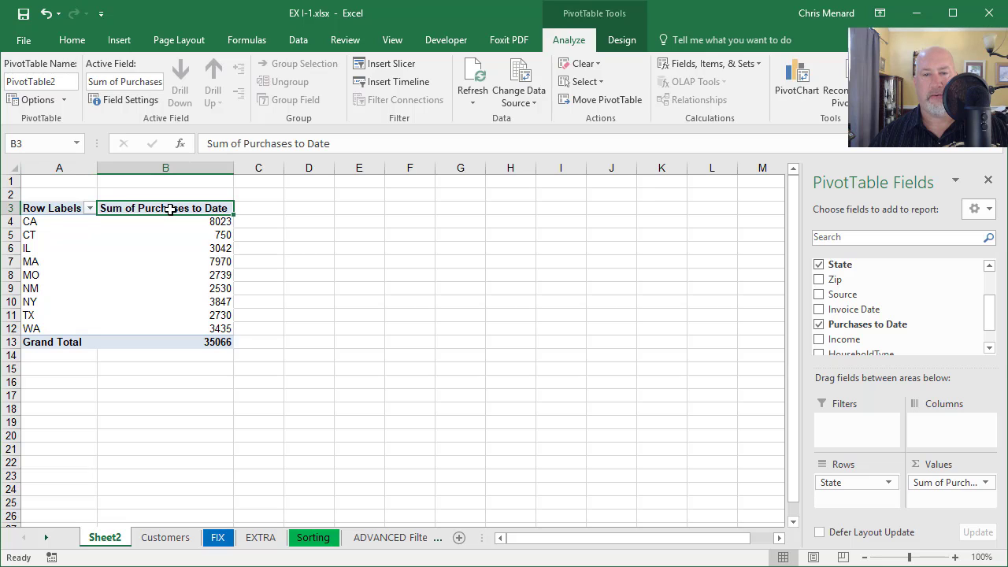
# Step: Format Sum of Purchases to Date as Currency with 0 decimal places
pyautogui.rightClick(164, 208)
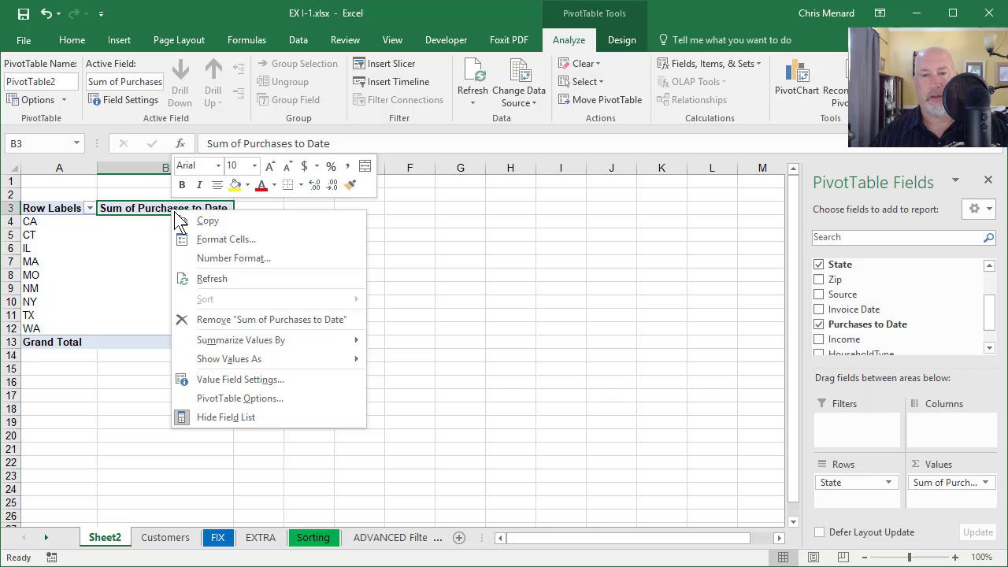
pyautogui.click(226, 239)
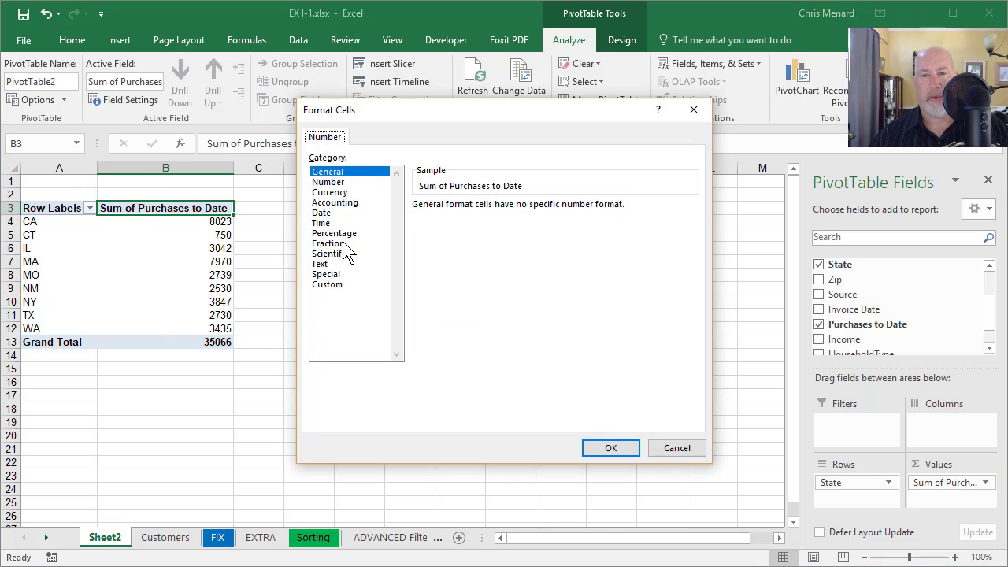
pyautogui.click(330, 191)
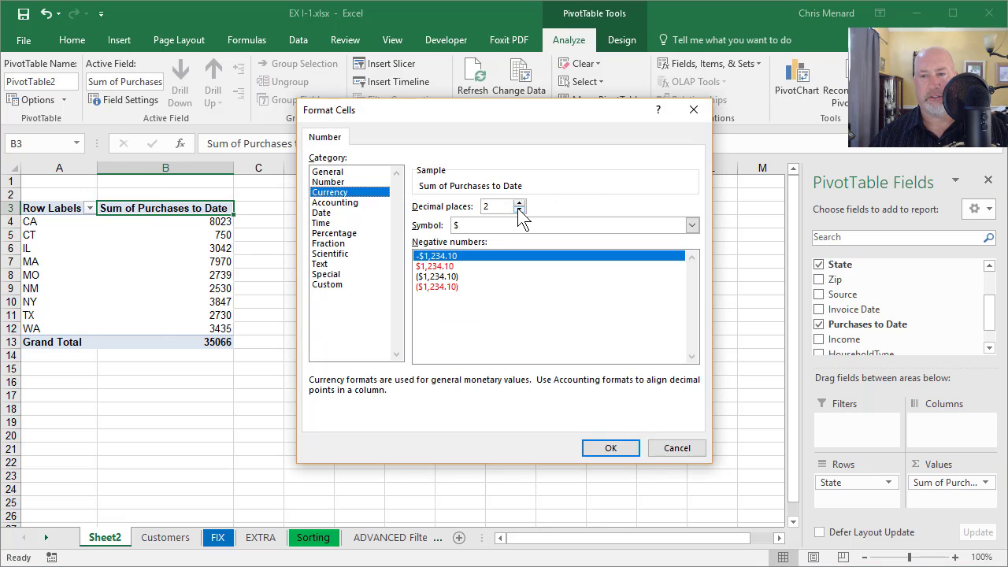
pyautogui.click(519, 210)
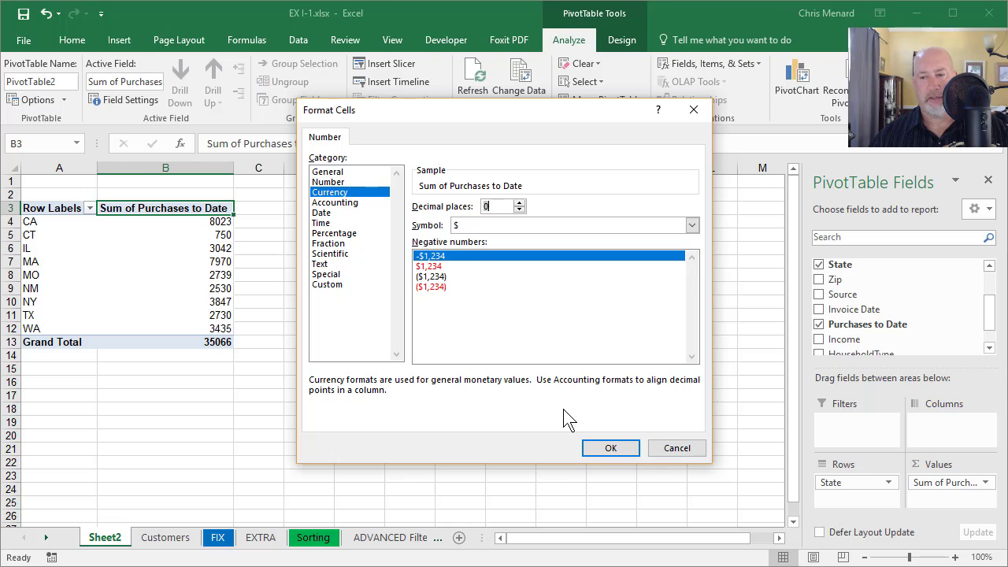
pyautogui.click(611, 448)
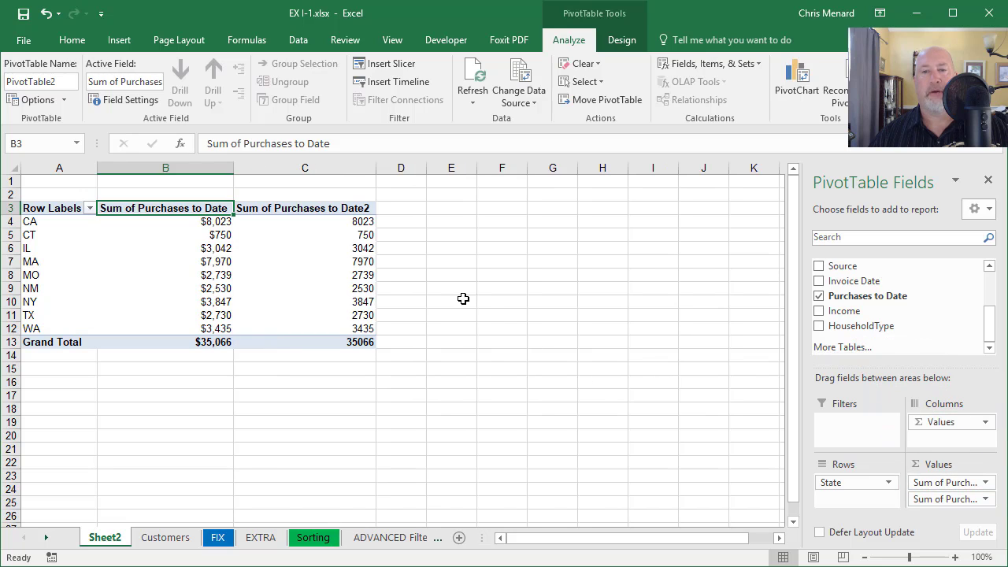
pyautogui.moveTo(303, 208)
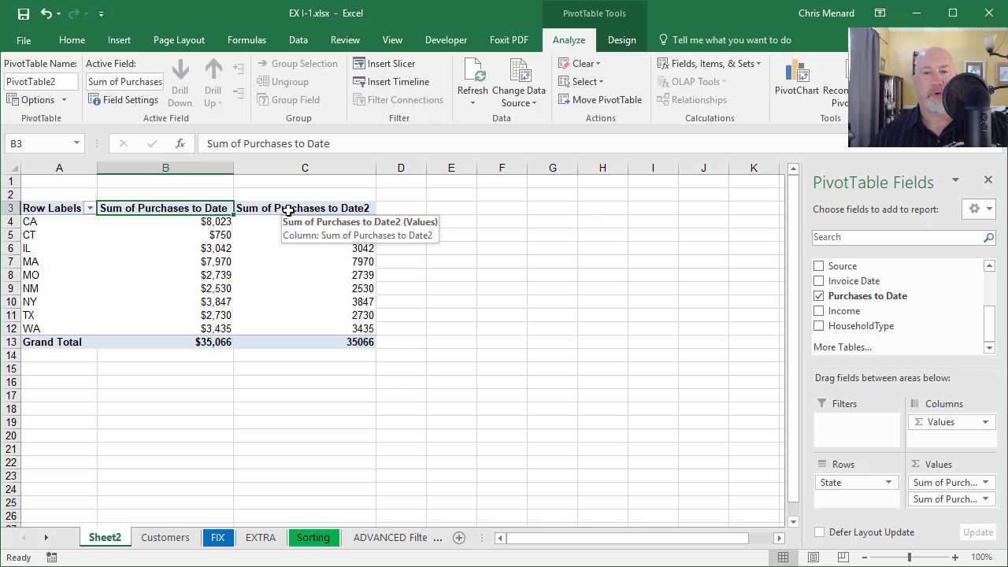
# Step: Show Sum of Purchases to Date2 values as % of Grand Total
pyautogui.rightClick(304, 208)
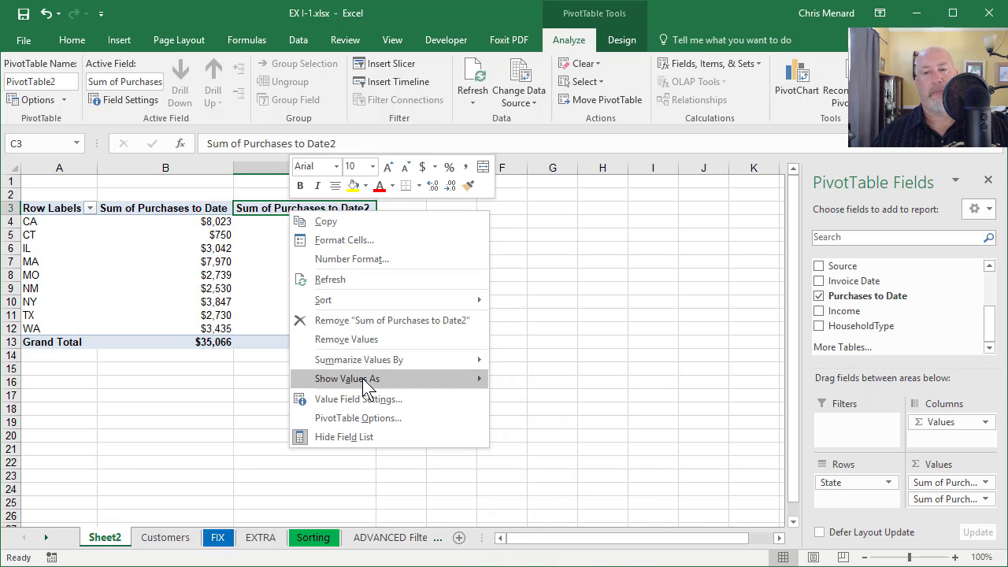
pyautogui.click(347, 378)
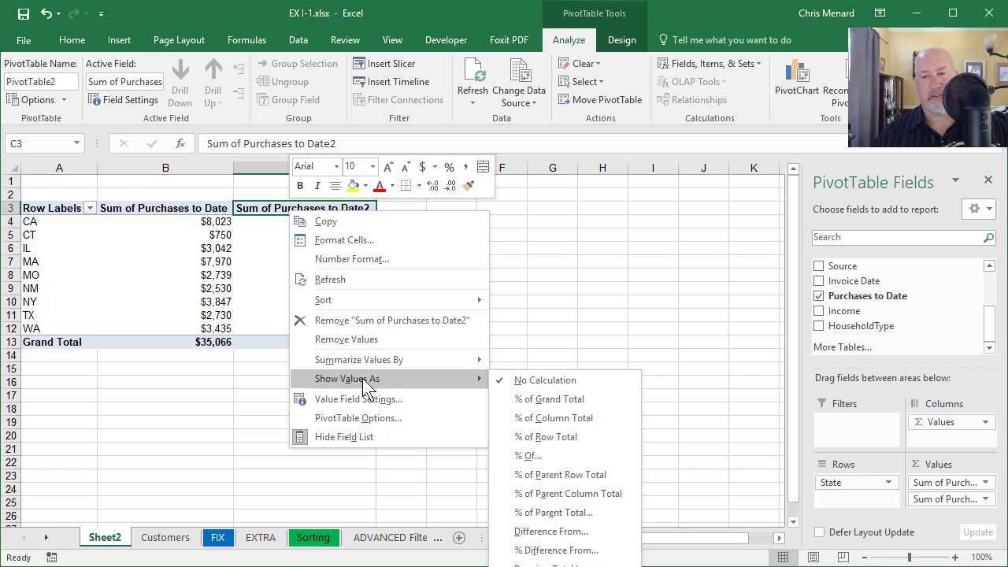
pyautogui.moveTo(550, 399)
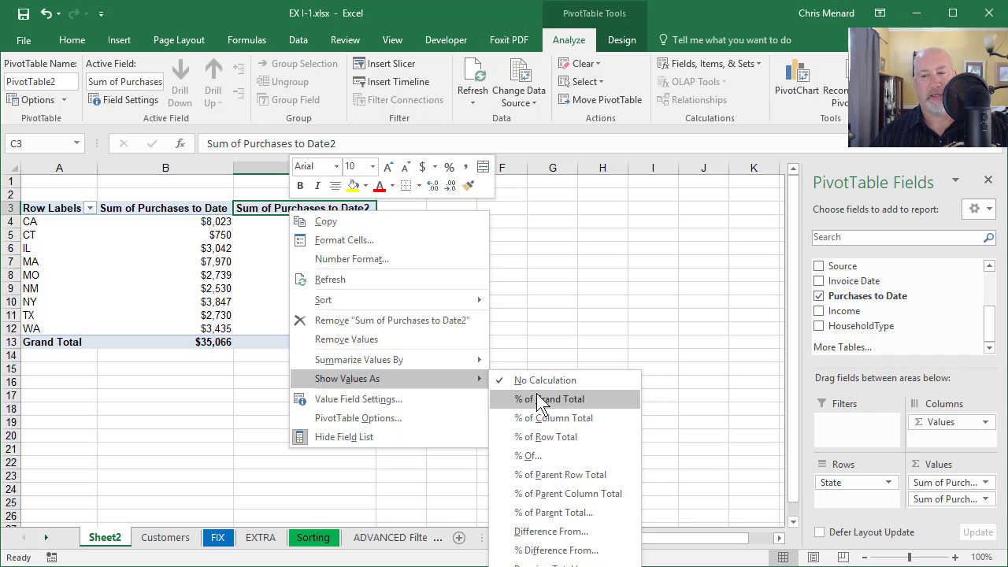
pyautogui.click(550, 399)
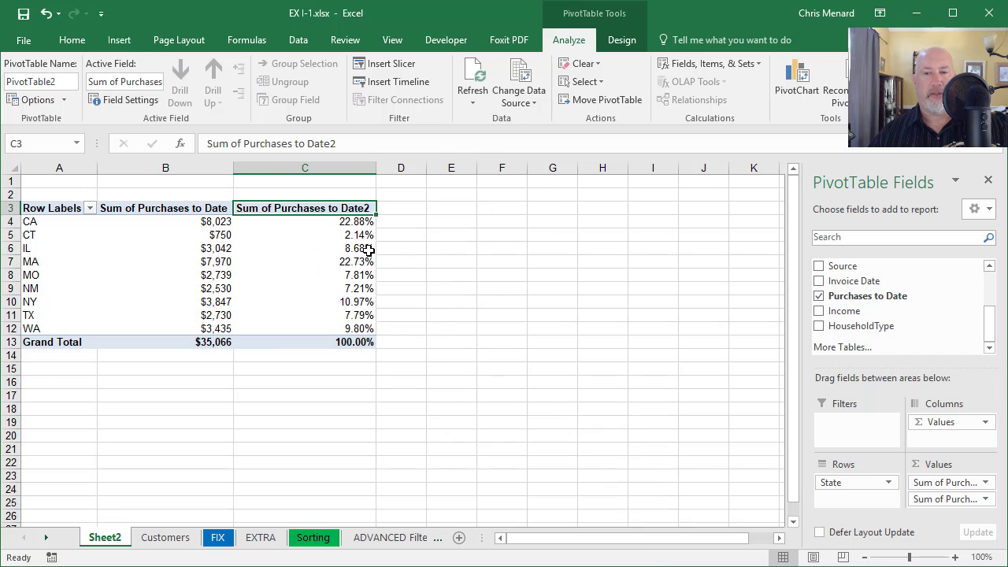
pyautogui.moveTo(334, 297)
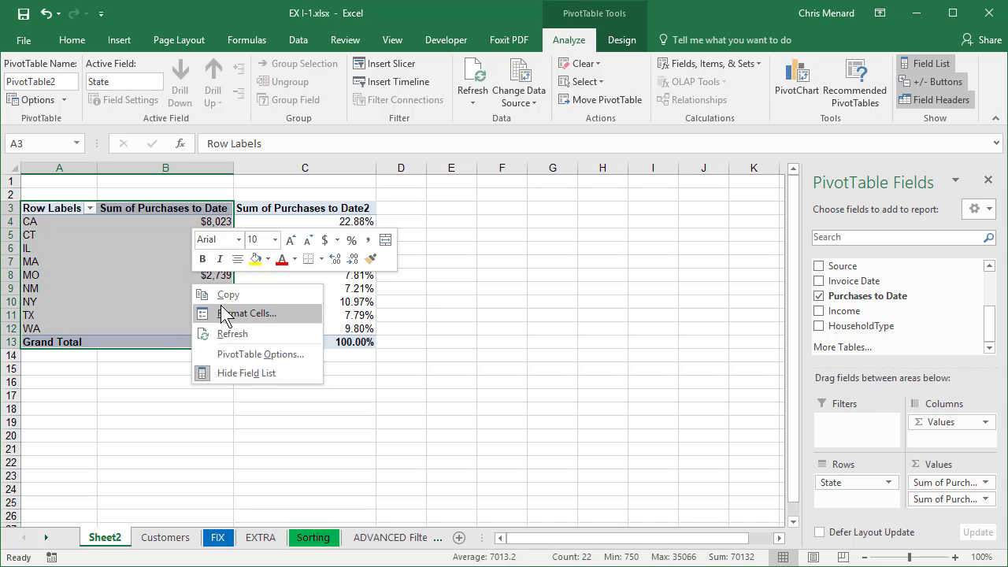
# Step: Copy the state names and purchase totals and paste them as values at A15
pyautogui.click(227, 293)
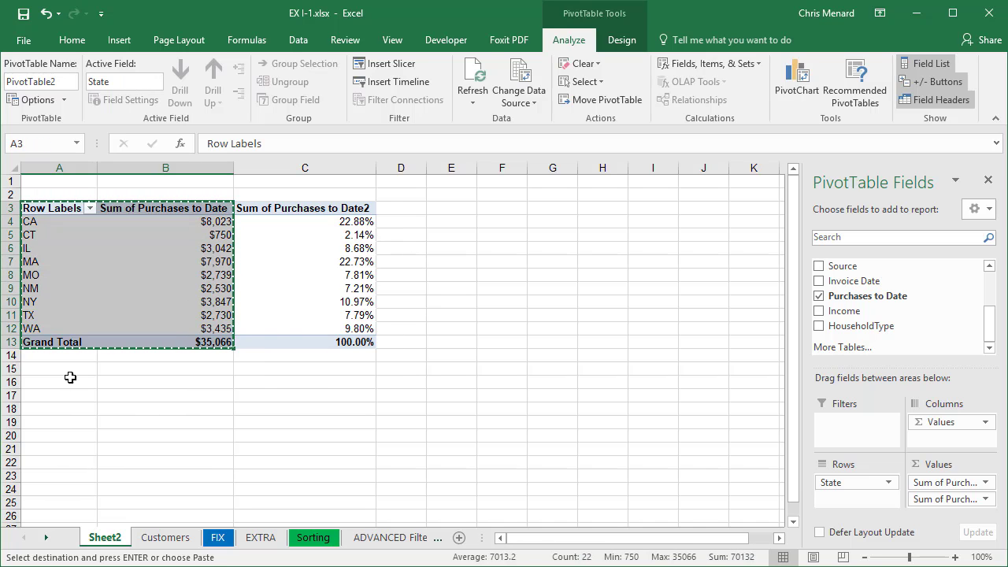
pyautogui.rightClick(59, 368)
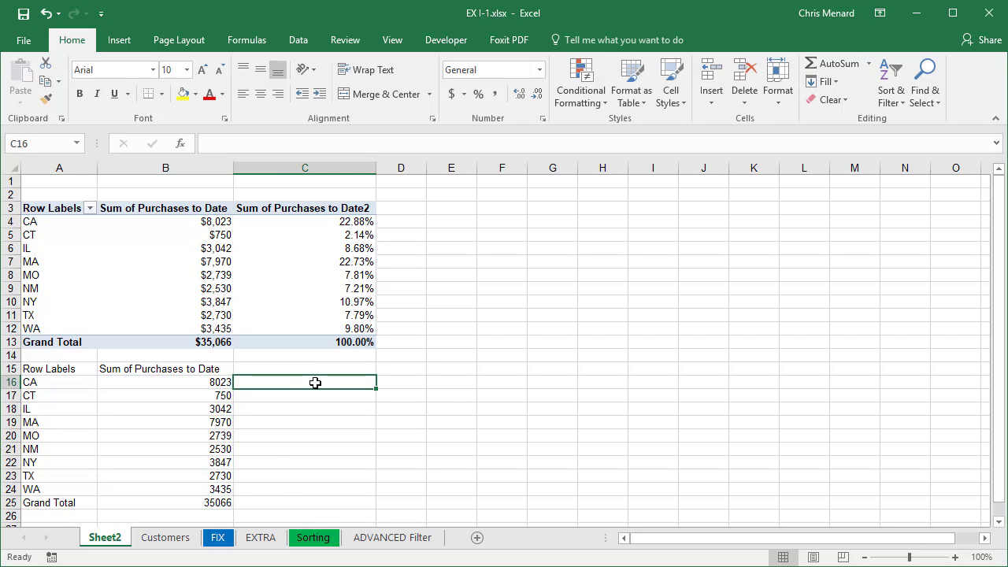
# Step: Enter the formula =B16/$B$25 in C16 for the state's share of the total
pyautogui.write('=B16/')
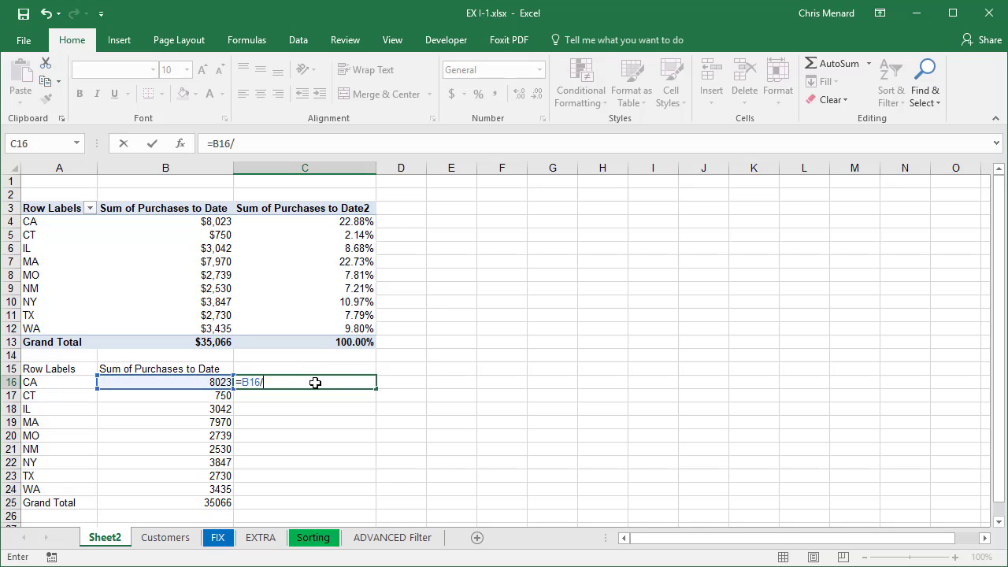
pyautogui.click(165, 503)
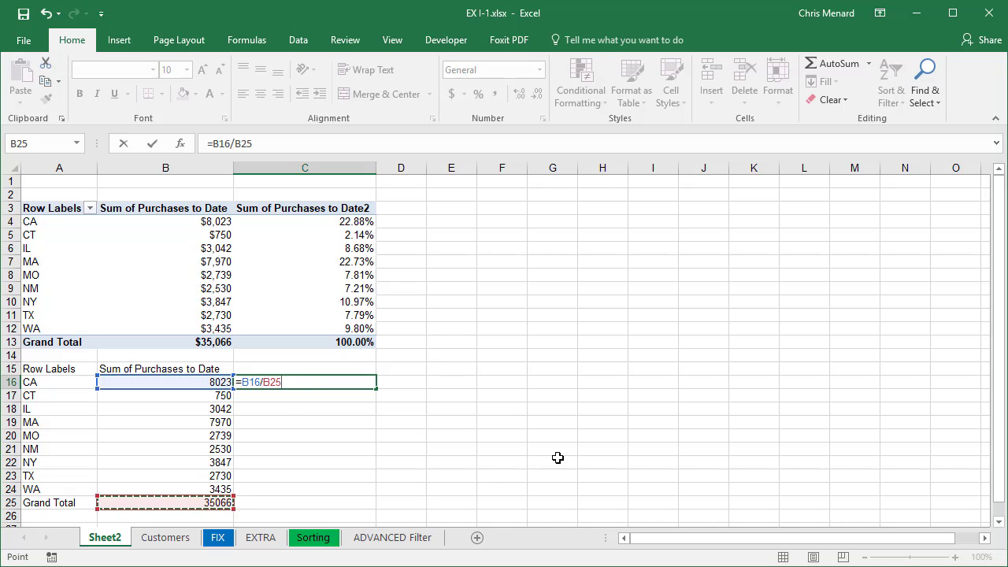
pyautogui.press('f4')
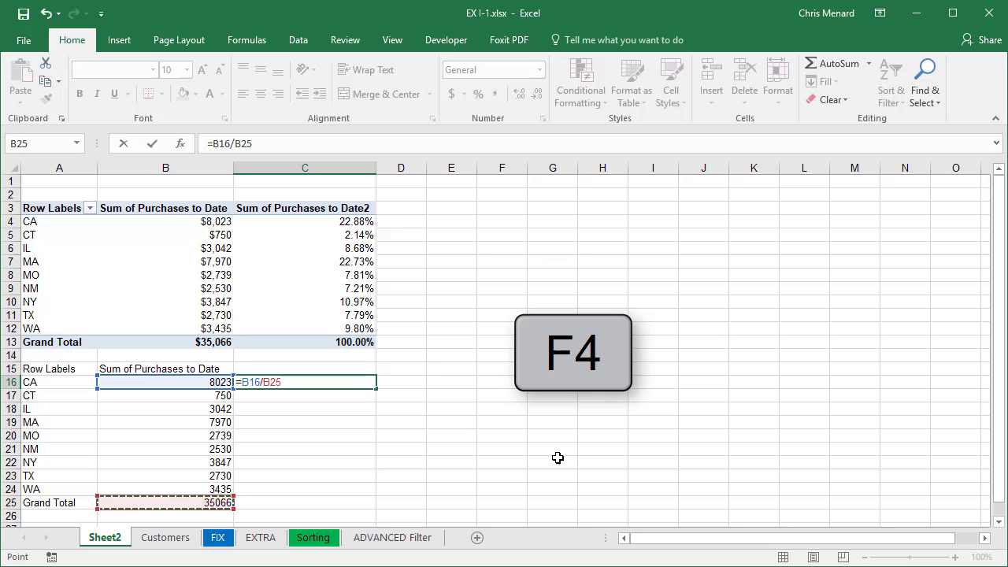
pyautogui.press('f4')
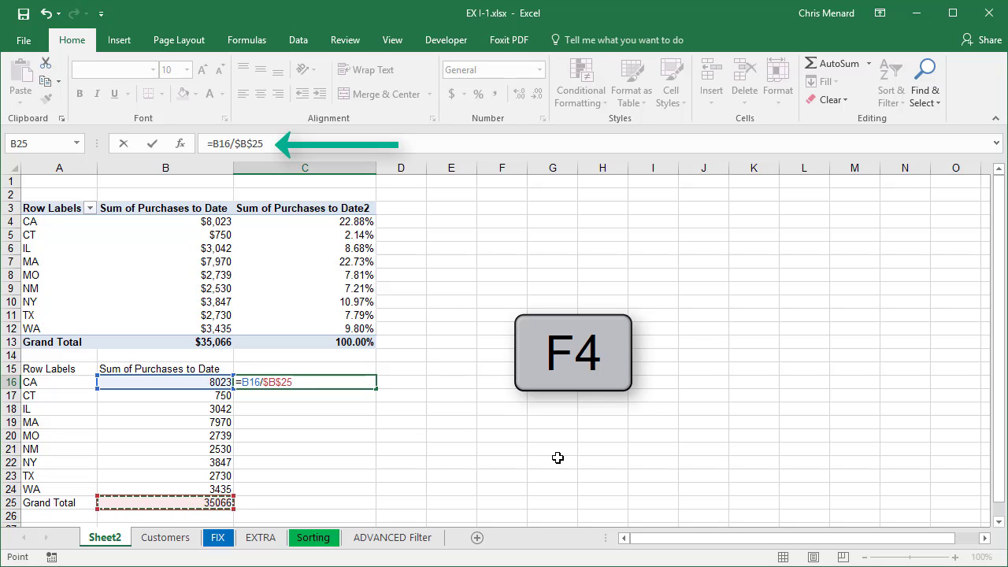
pyautogui.press('Enter')
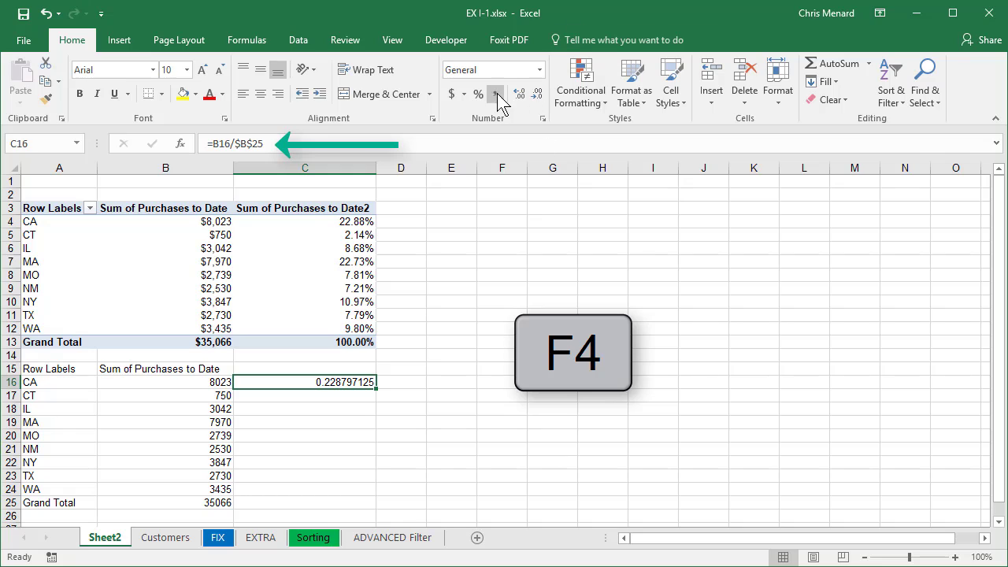
# Step: Apply Percent Style and fill the formula down to C25, checking MA and NM
pyautogui.click(478, 93)
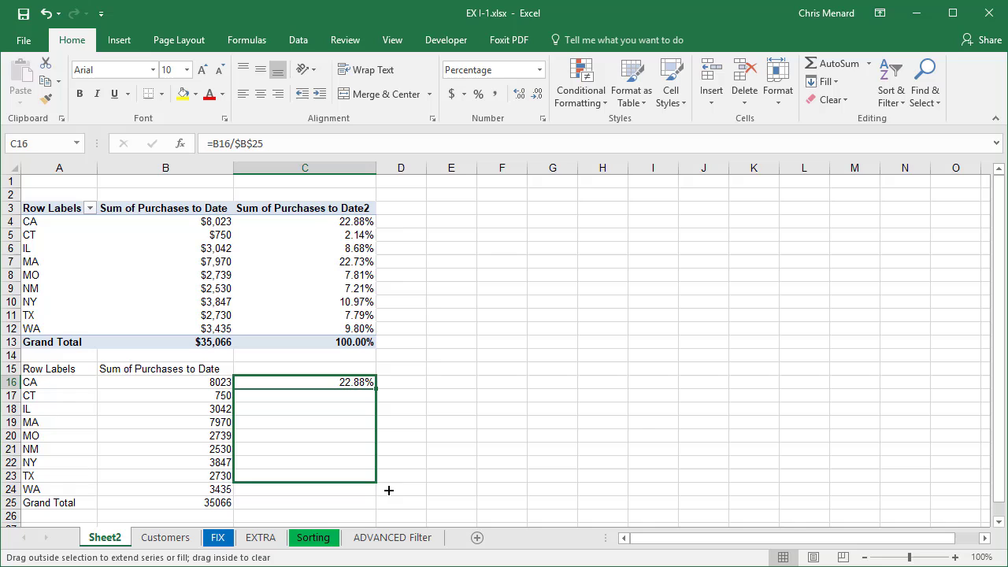
pyautogui.moveTo(305, 382); pyautogui.dragTo(305, 488)
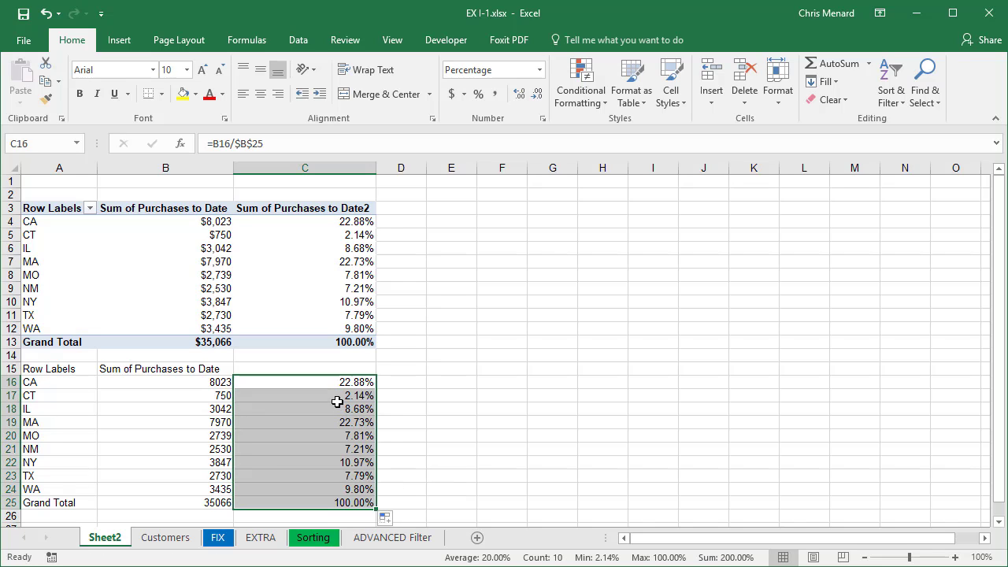
pyautogui.click(305, 421)
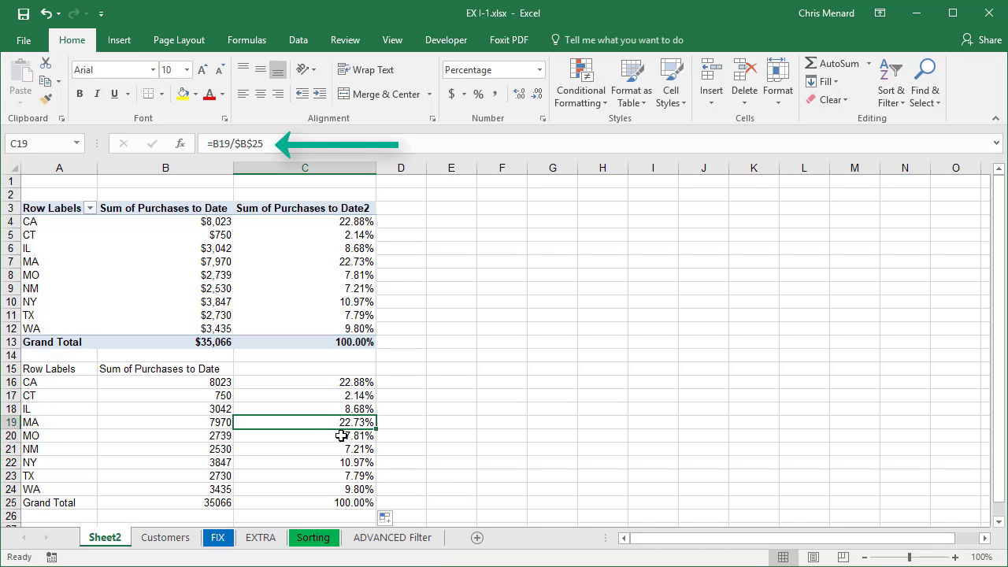
pyautogui.click(305, 449)
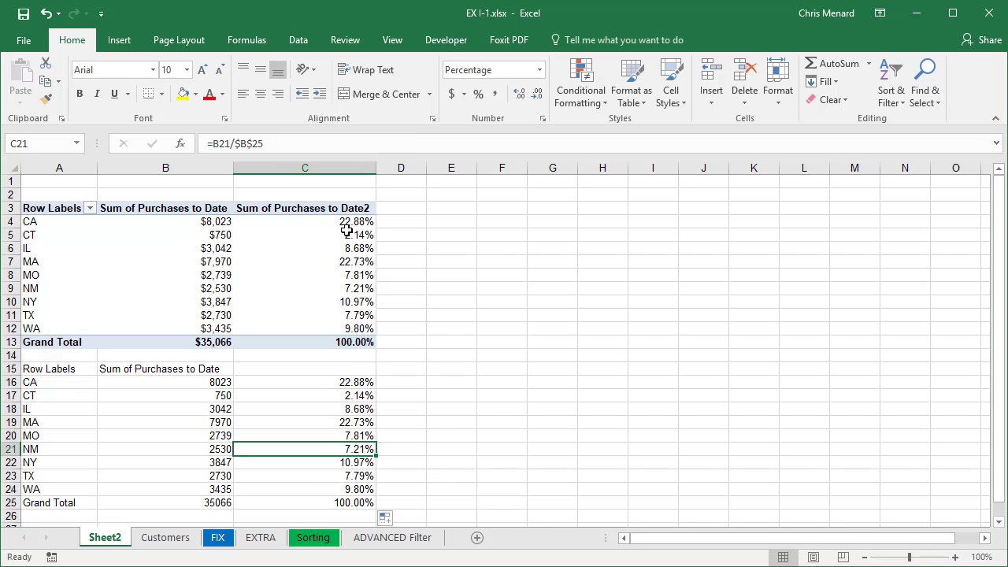
pyautogui.moveTo(334, 379)
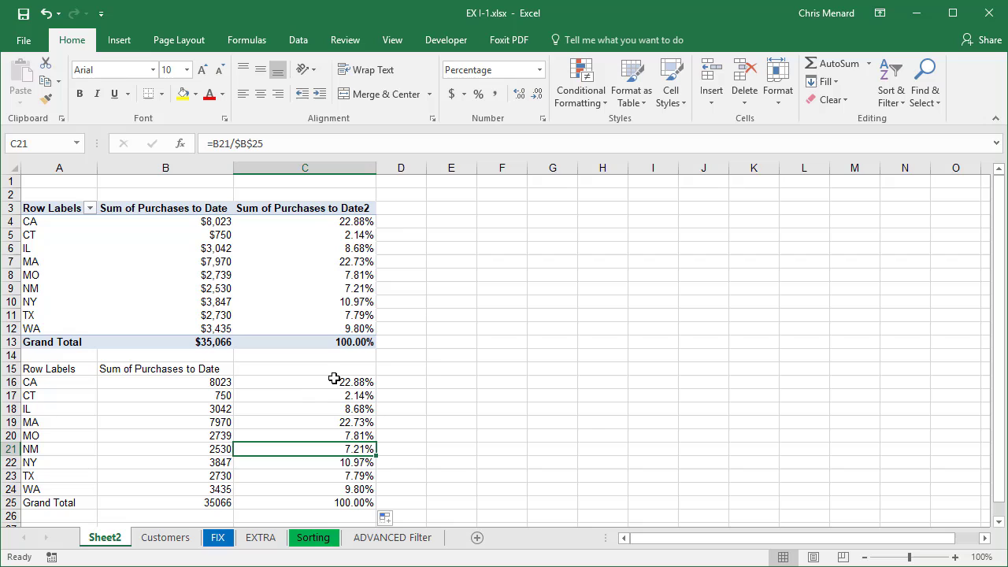
pyautogui.click(305, 382)
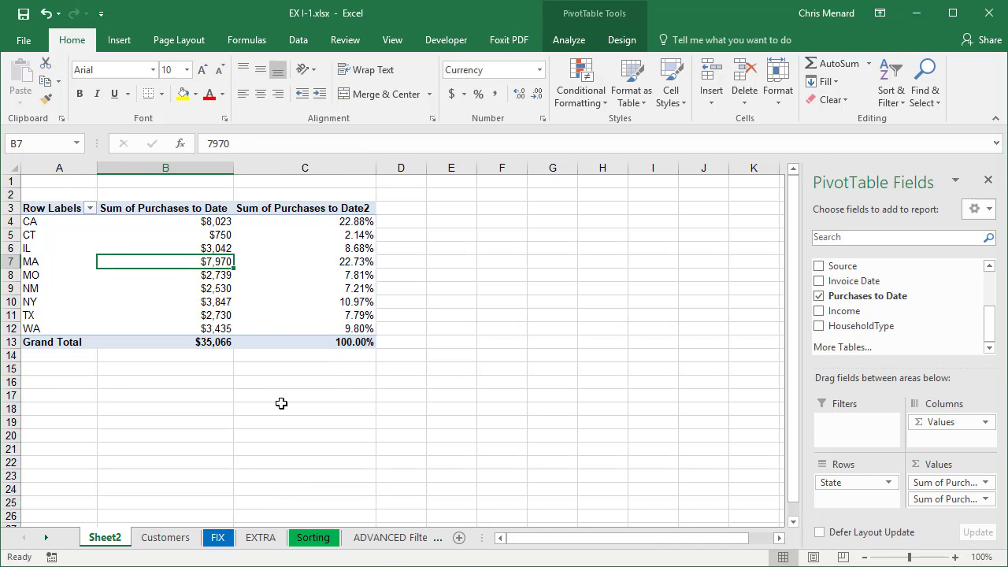
# Step: Enter customer 4001, CA, 6000 in row 37 of the Customers table
pyautogui.click(166, 537)
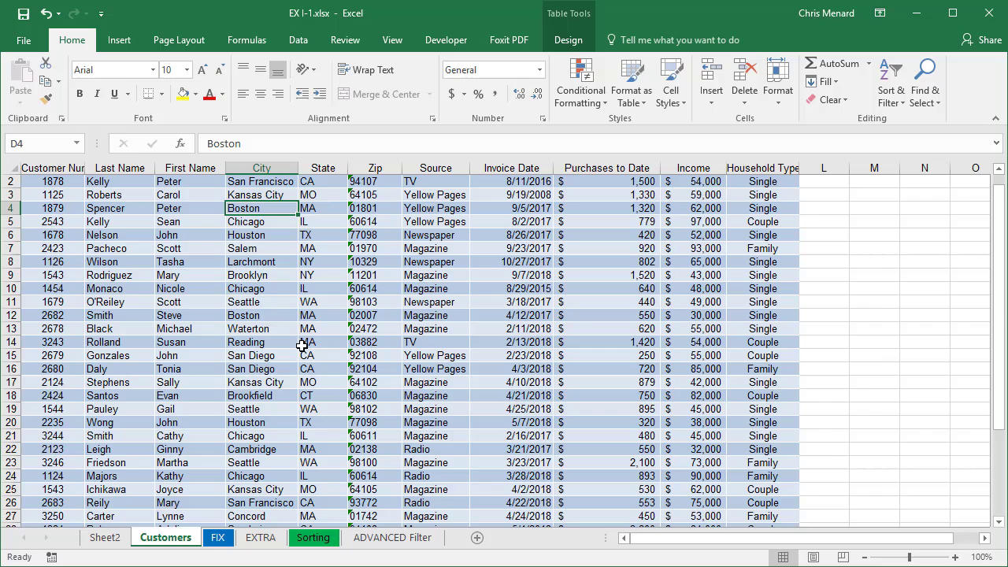
pyautogui.scroll(-3)
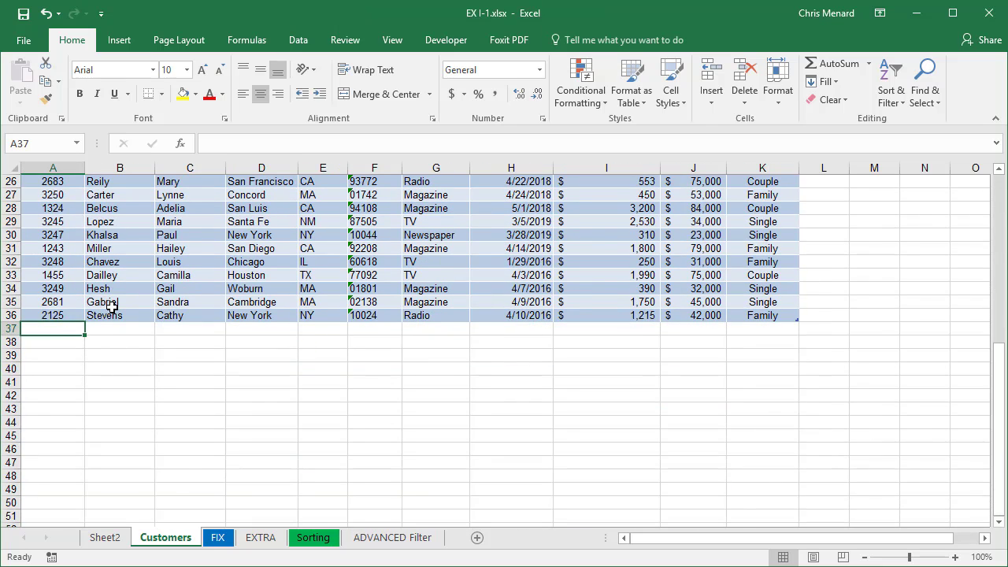
pyautogui.write('4001')
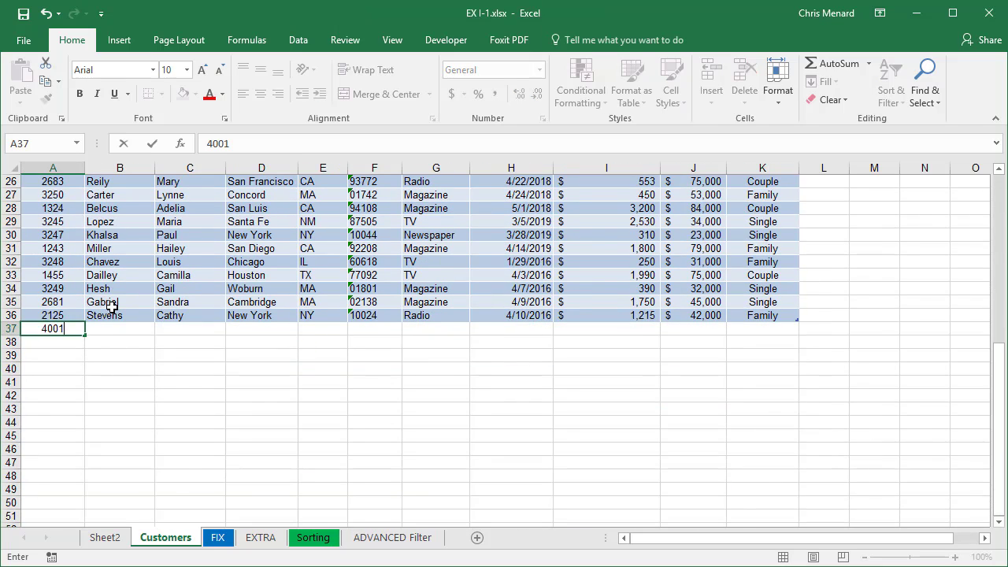
pyautogui.write('CA')
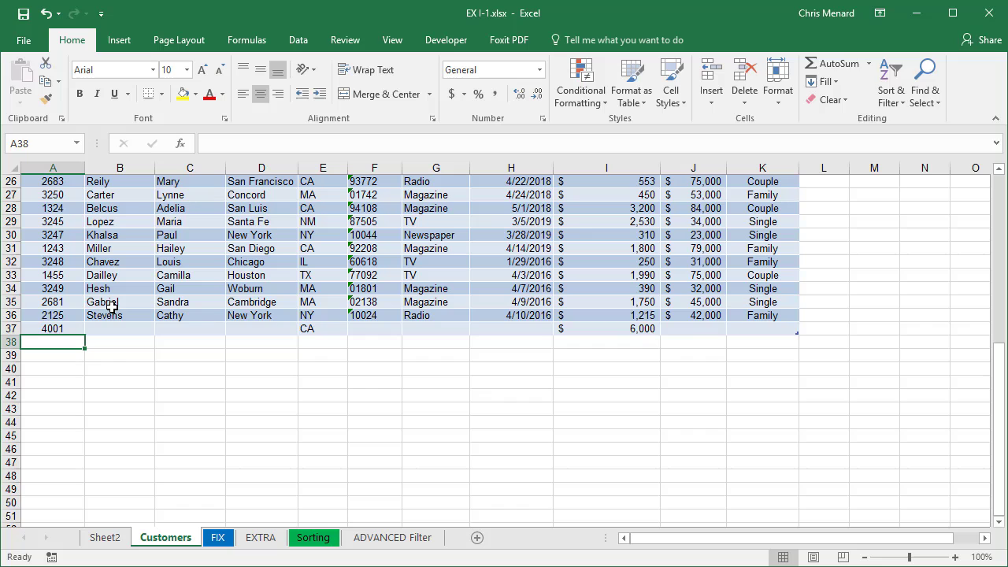
pyautogui.click(104, 537)
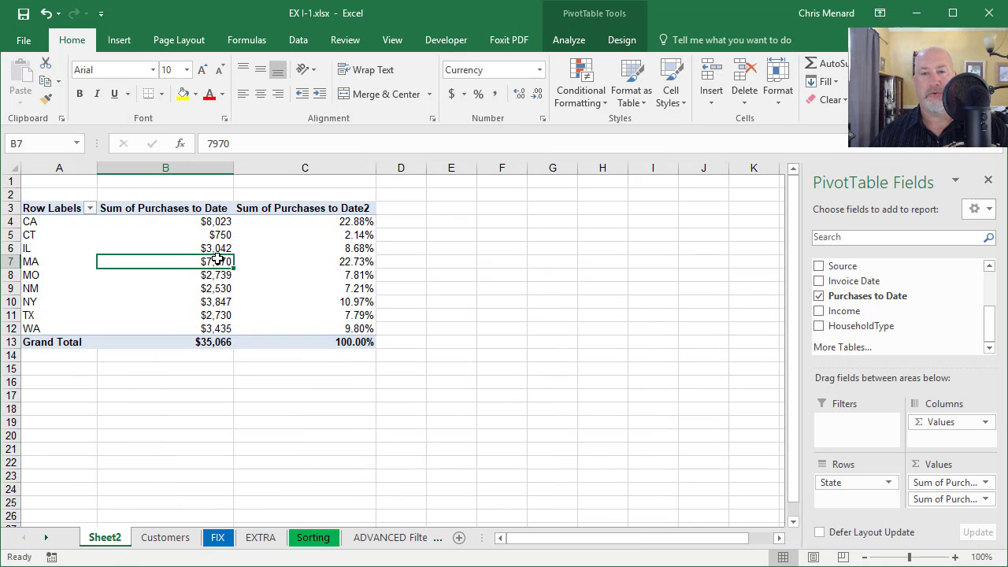
# Step: Refresh the PivotTable so CA shows $14,023 and the grand total $41,066
pyautogui.click(569, 39)
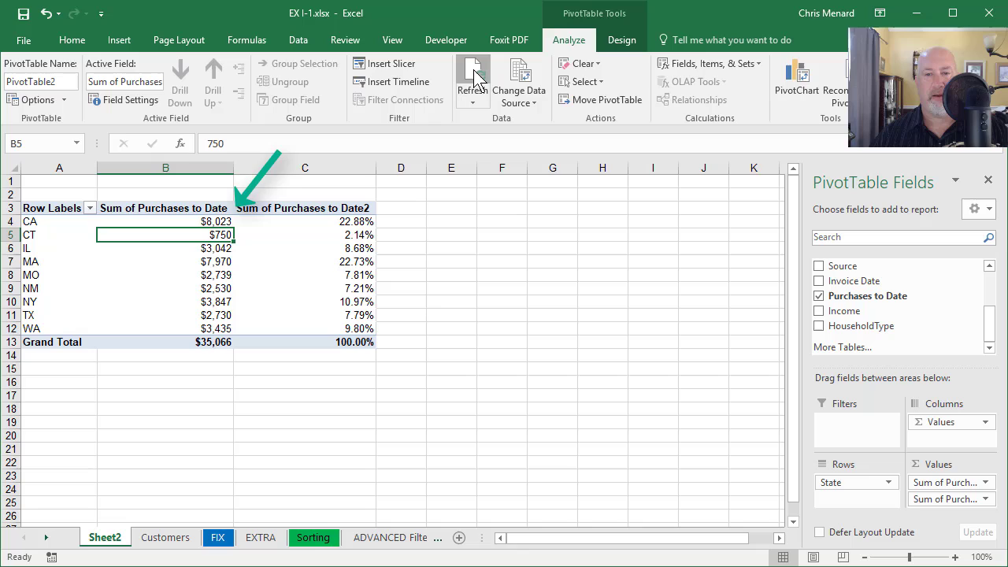
pyautogui.click(472, 75)
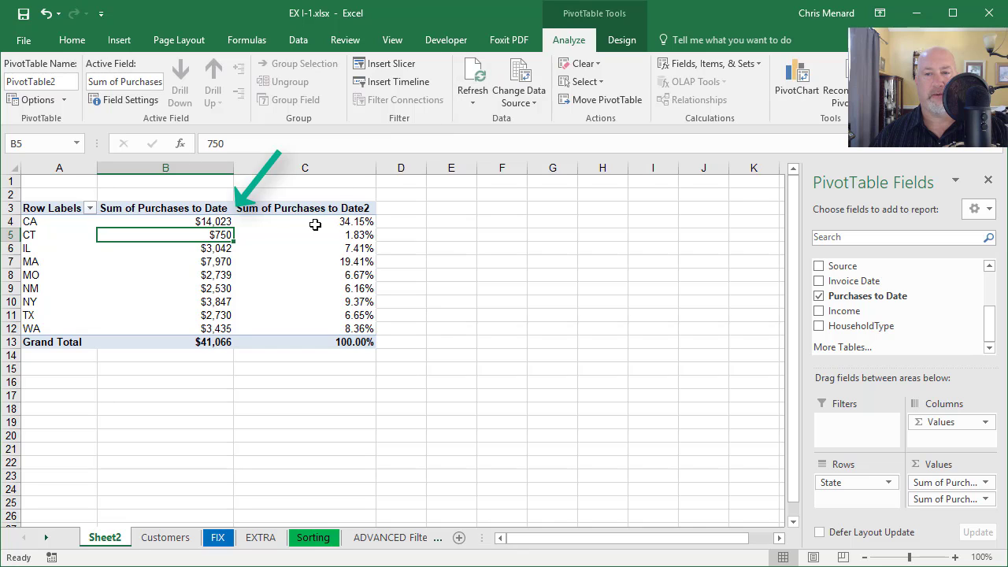